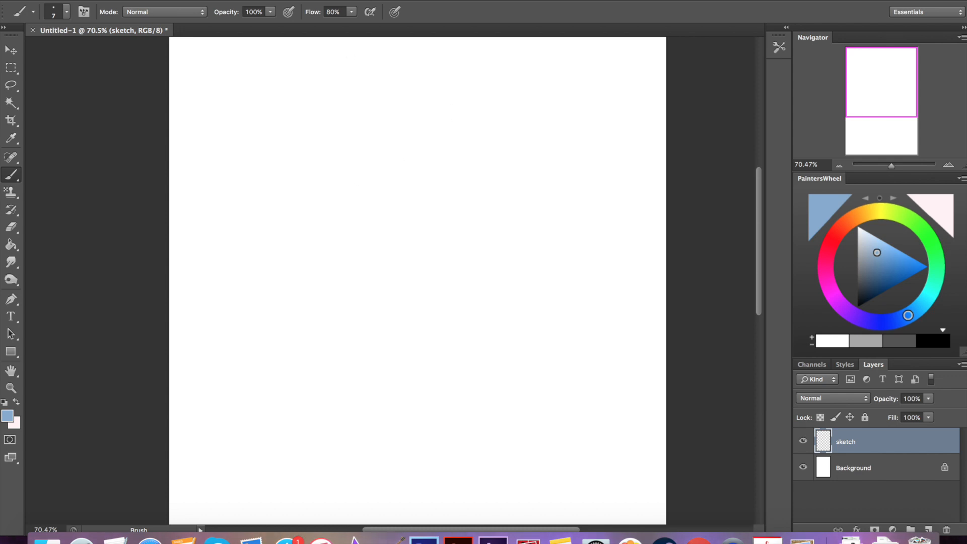
mouse_move(664, 540)
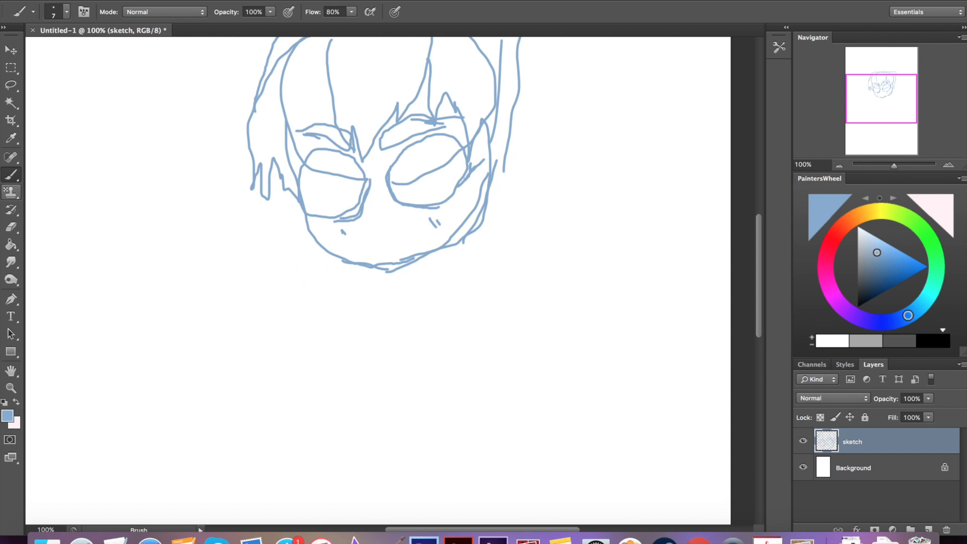
- Rough out the character's face and hair outline in blue brush strokes
drag(284, 185, 241, 345)
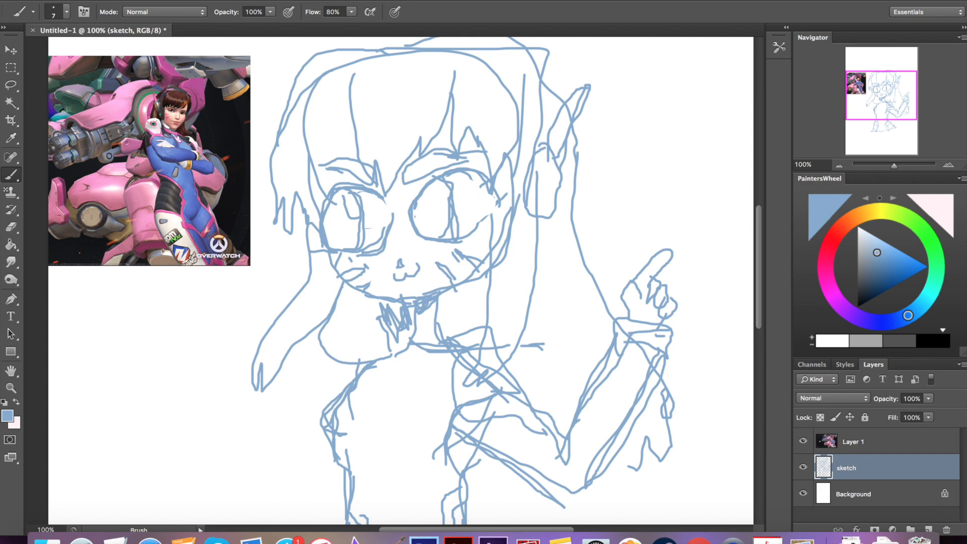
- Zoom in on the face after dropping the sketch layer to 27% opacity
scroll(down, 3)
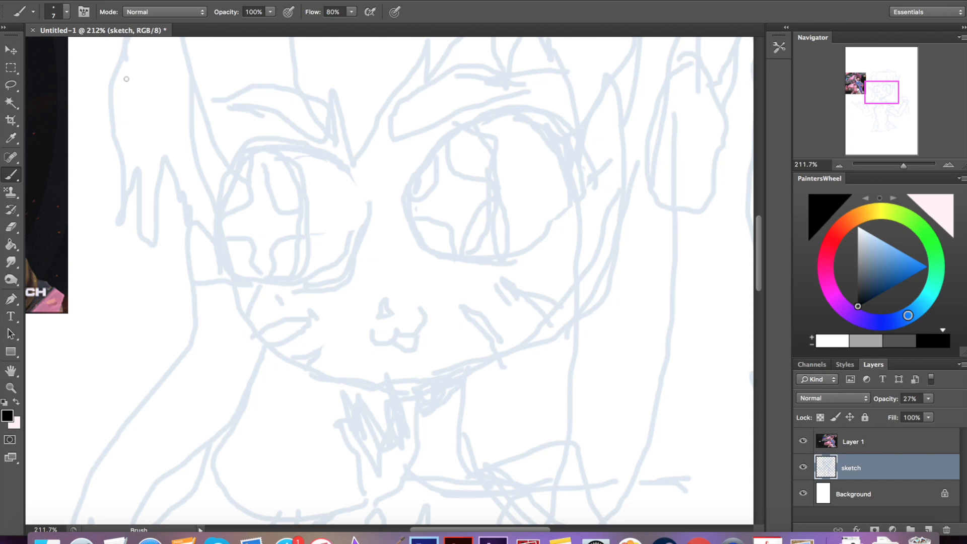
- Add Layer 2 and ink the eye outlines, lashes, brows and hair in black
click(65, 11)
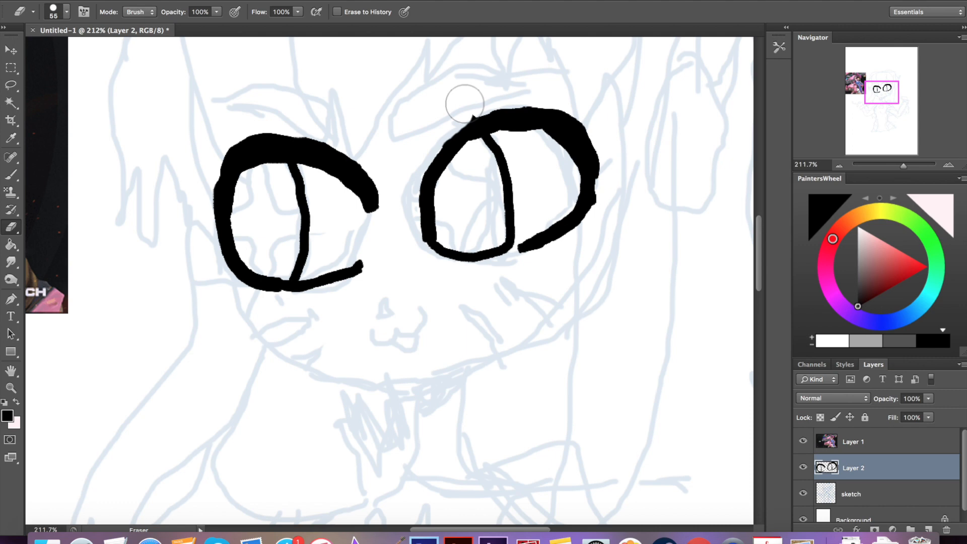
drag(464, 102, 333, 188)
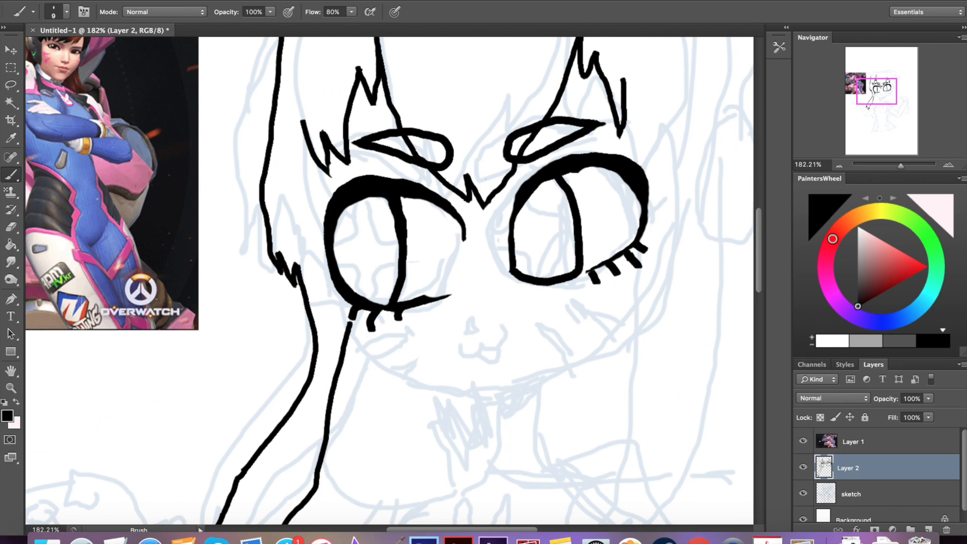
- Trace the face, whiskers, collar, bunny pendant and pointing arms in black ink
scroll(down, 3)
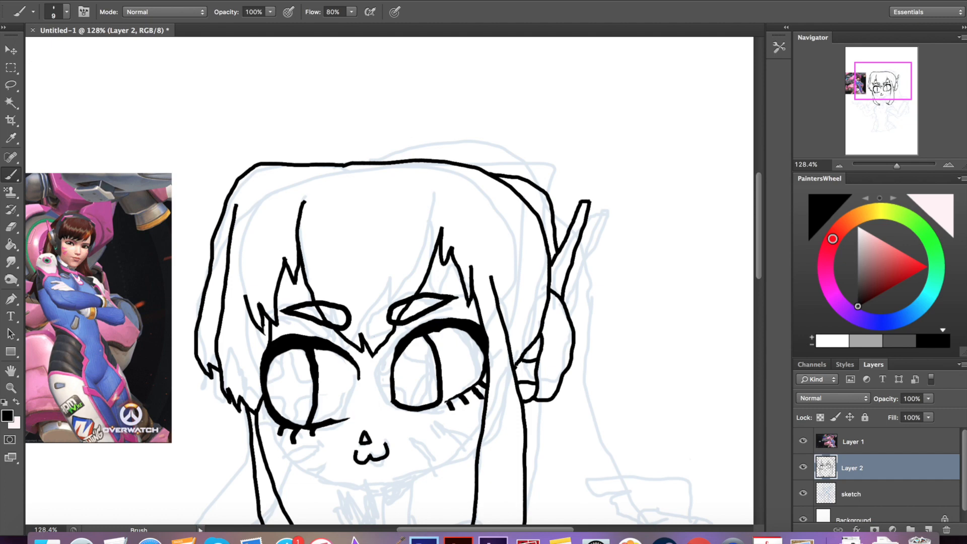
scroll(down, 3)
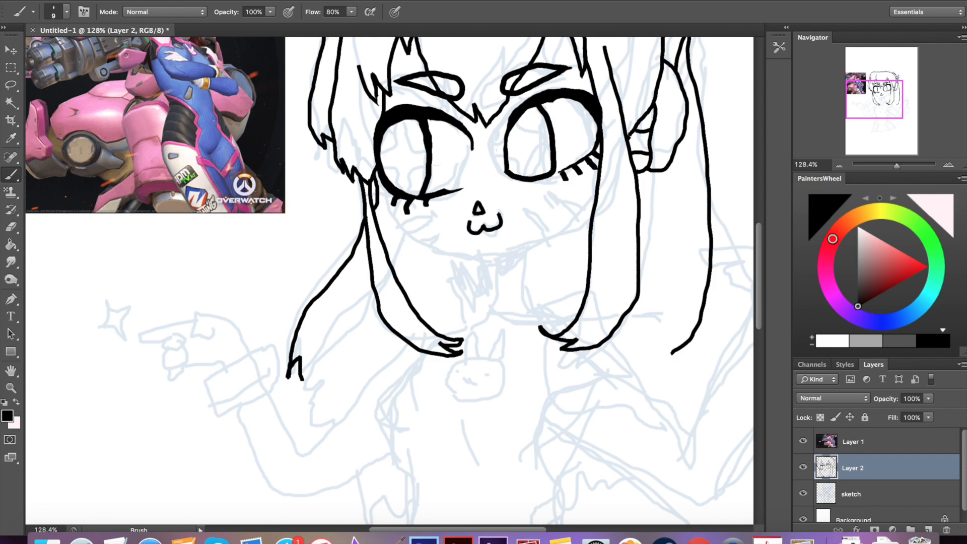
scroll(down, 3)
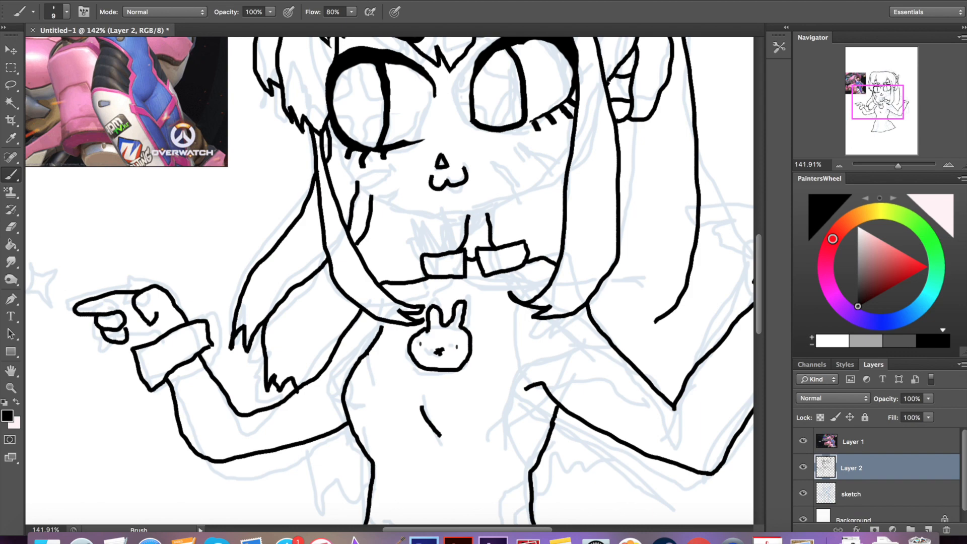
scroll(down, 3)
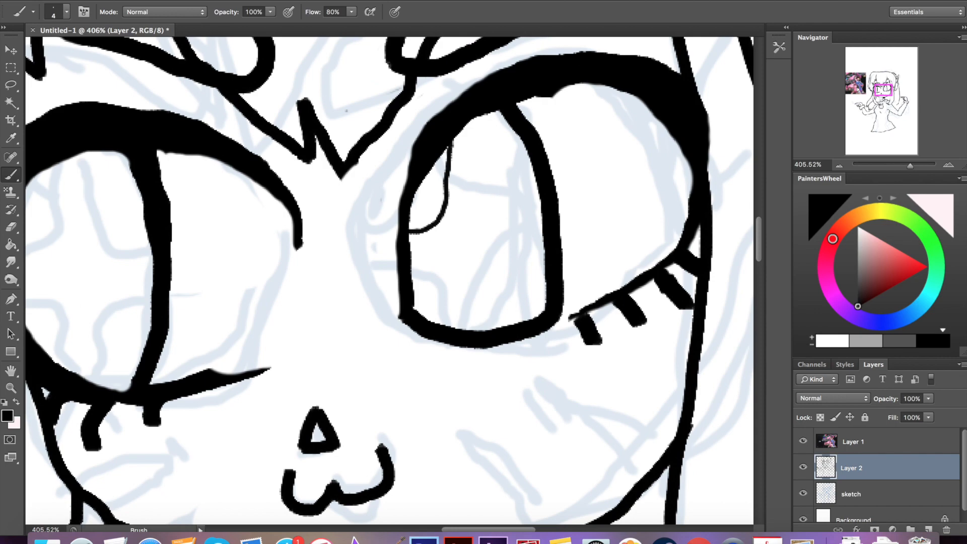
scroll(down, 3)
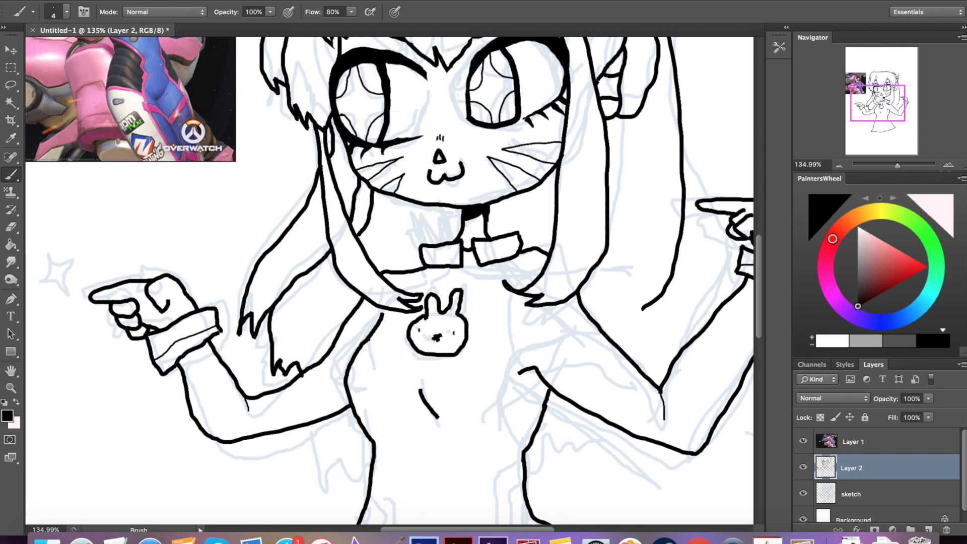
scroll(down, 3)
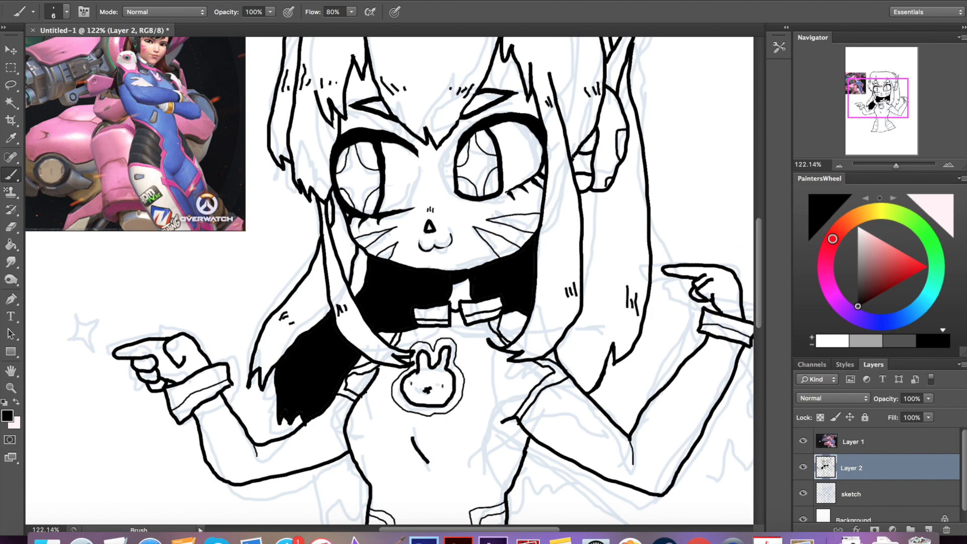
- Paint the under-hair area solid black and add hatching strokes and eye reflections
scroll(down, 3)
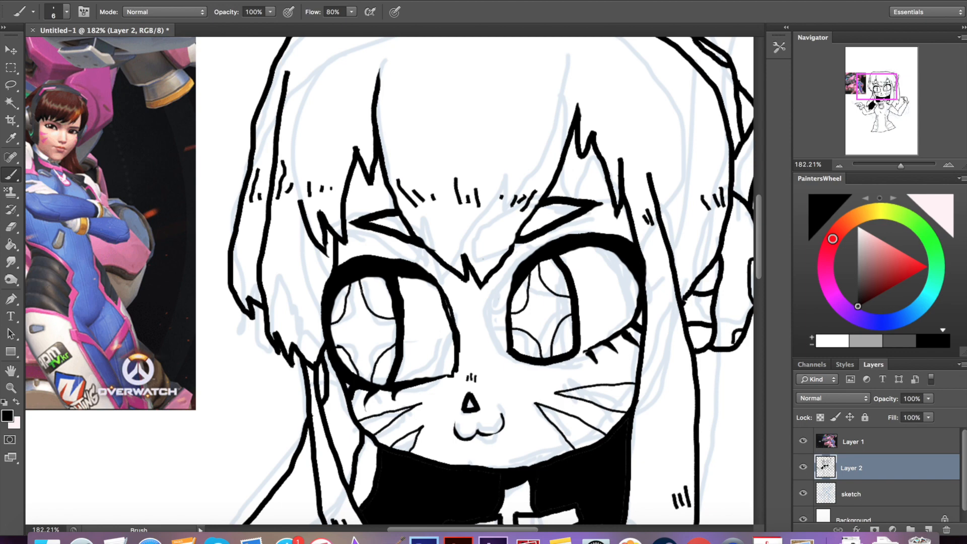
- Fill brown hair, peach skin, blue suit and pink trim on Layer 3
scroll(down, 3)
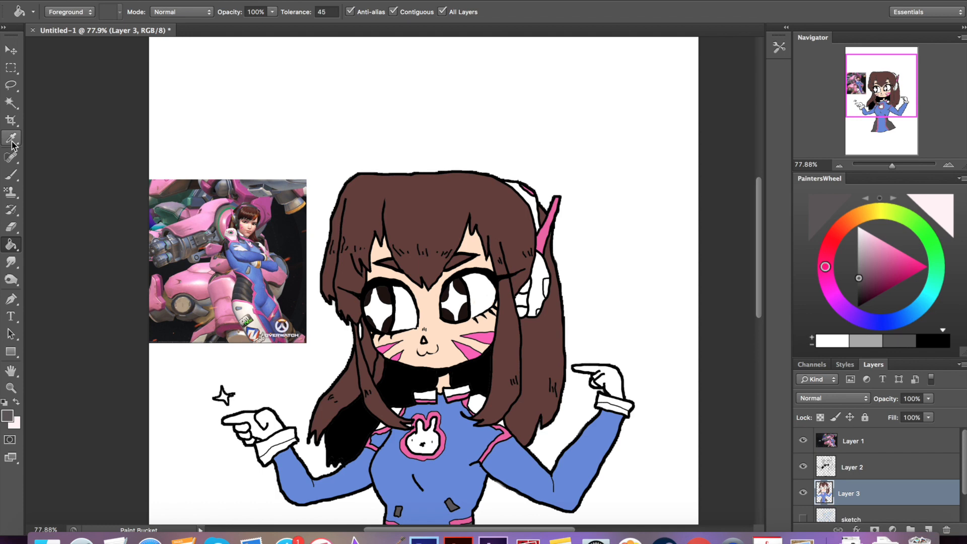
- On a Multiply Layer 4, shade hair, skin and suit; add brown irises and grey headset
click(11, 139)
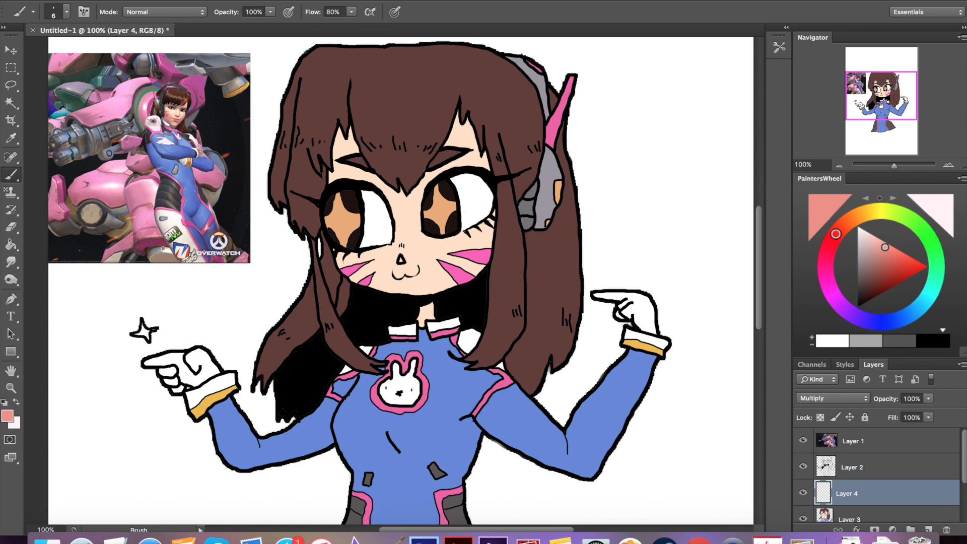
scroll(down, 3)
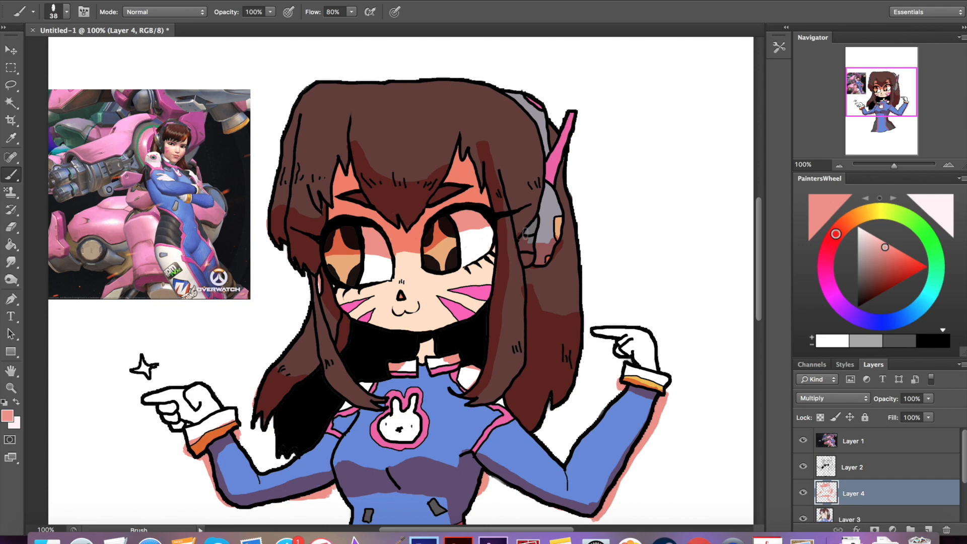
scroll(down, 3)
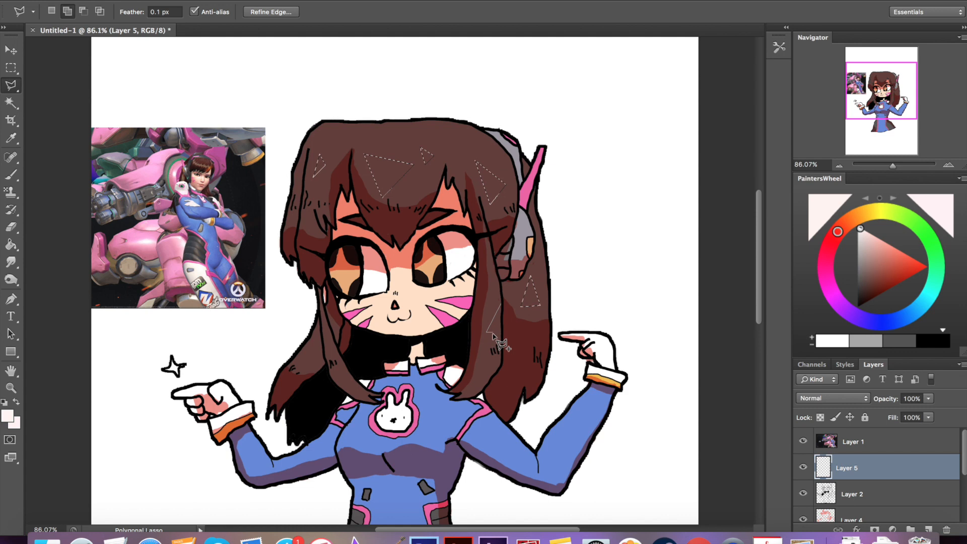
- Fill light pink lasso triangles on hair and headset, layer at 78% opacity
click(912, 399)
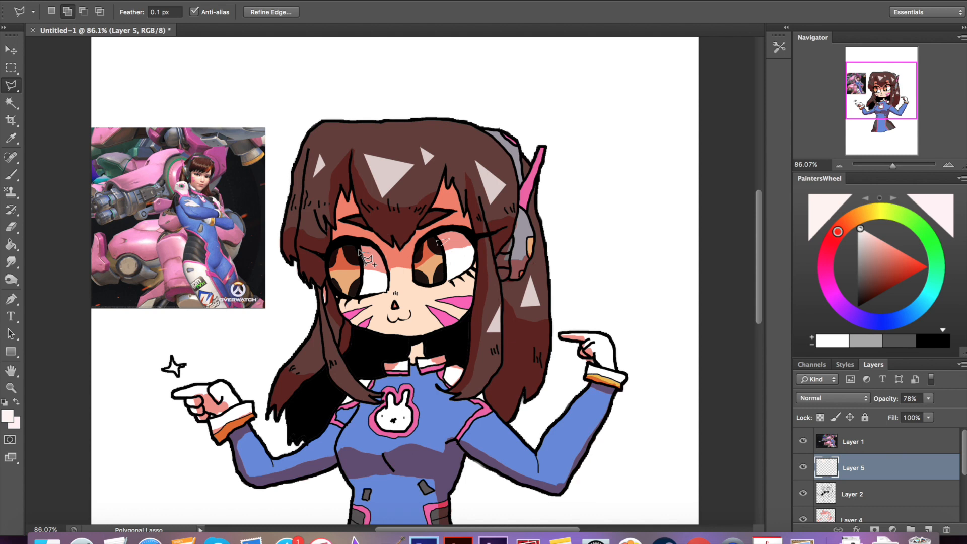